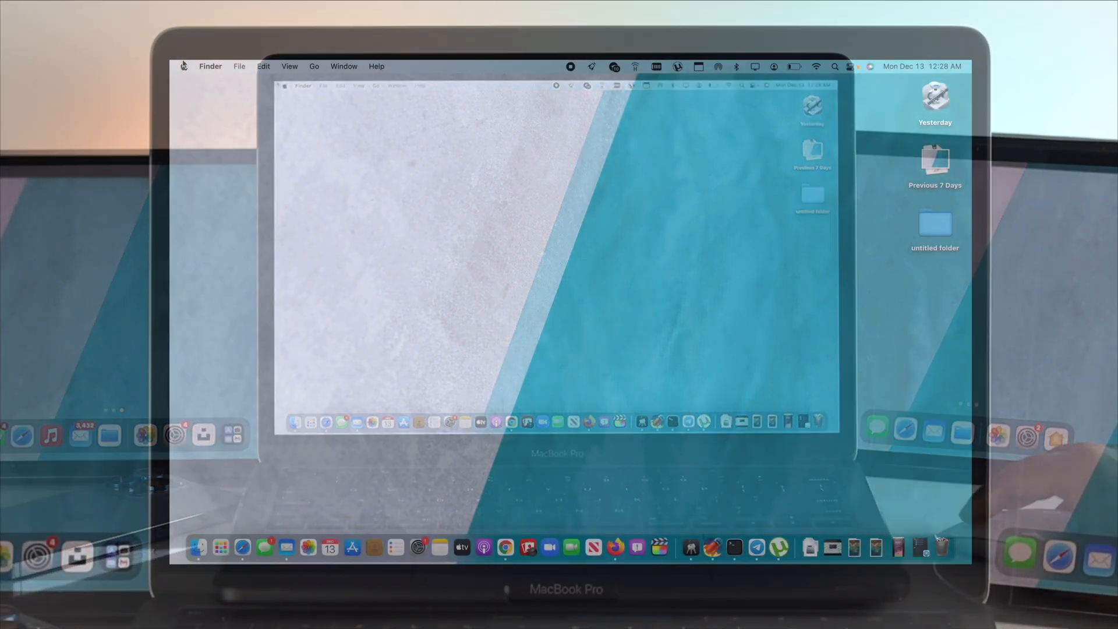
Step: Launch System Preferences from the Apple menu and open the Battery pane
click(185, 66)
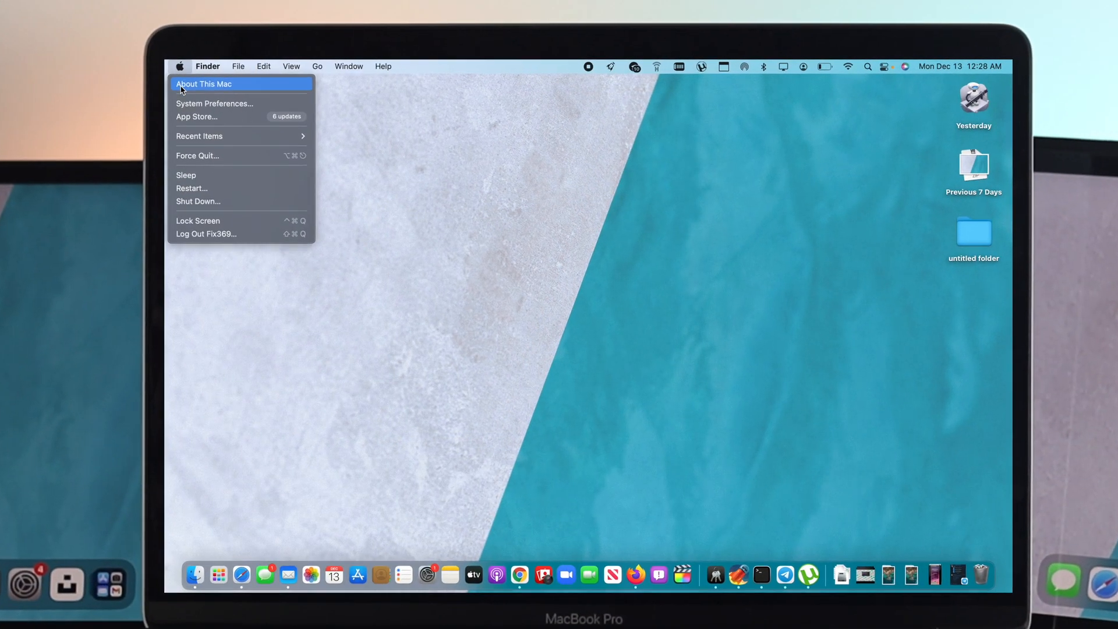
click(214, 103)
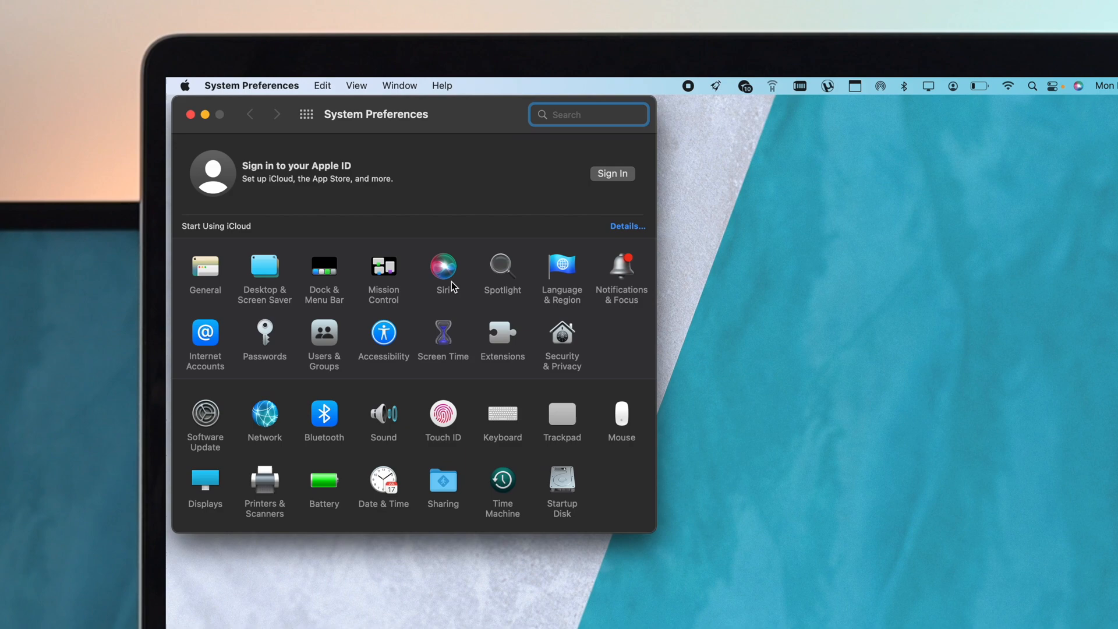
click(324, 482)
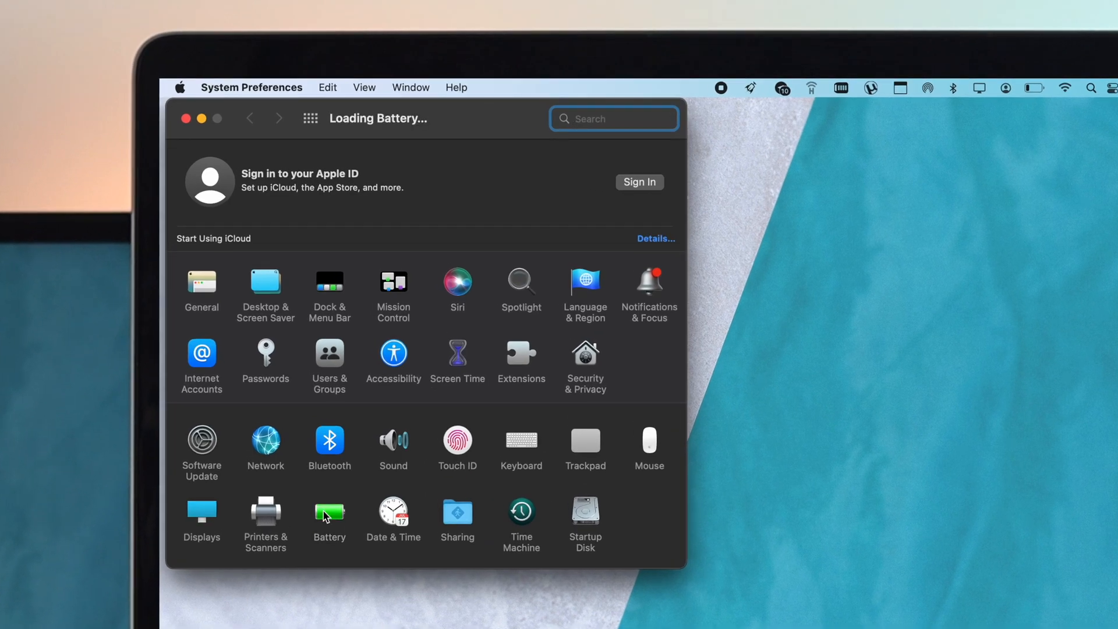
Step: Switch the Battery pane to the Power Adapter section
click(329, 512)
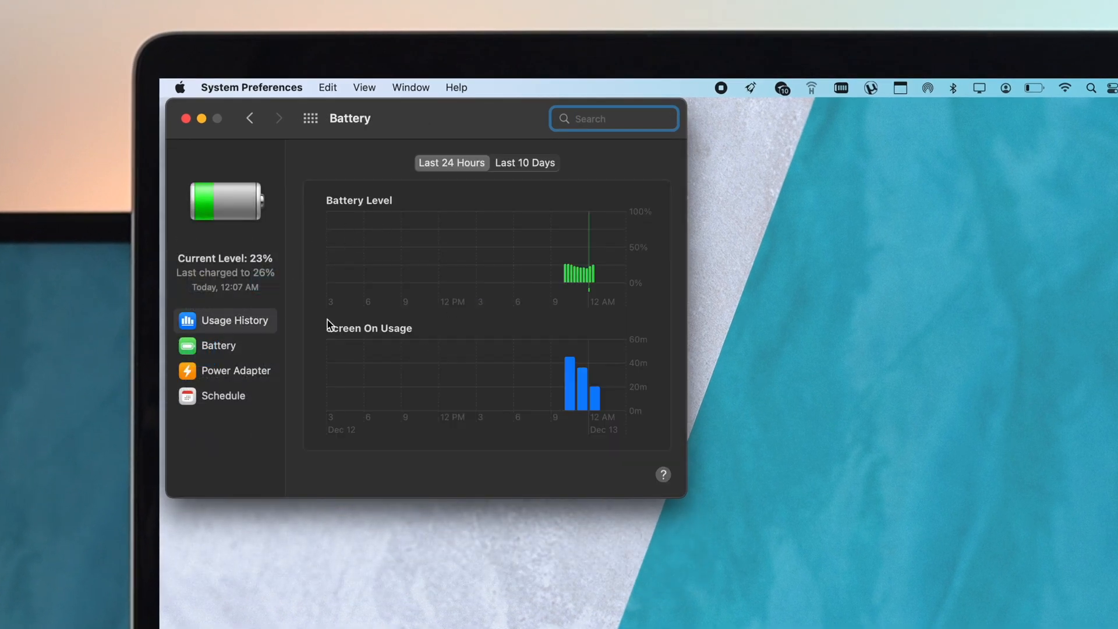
click(236, 371)
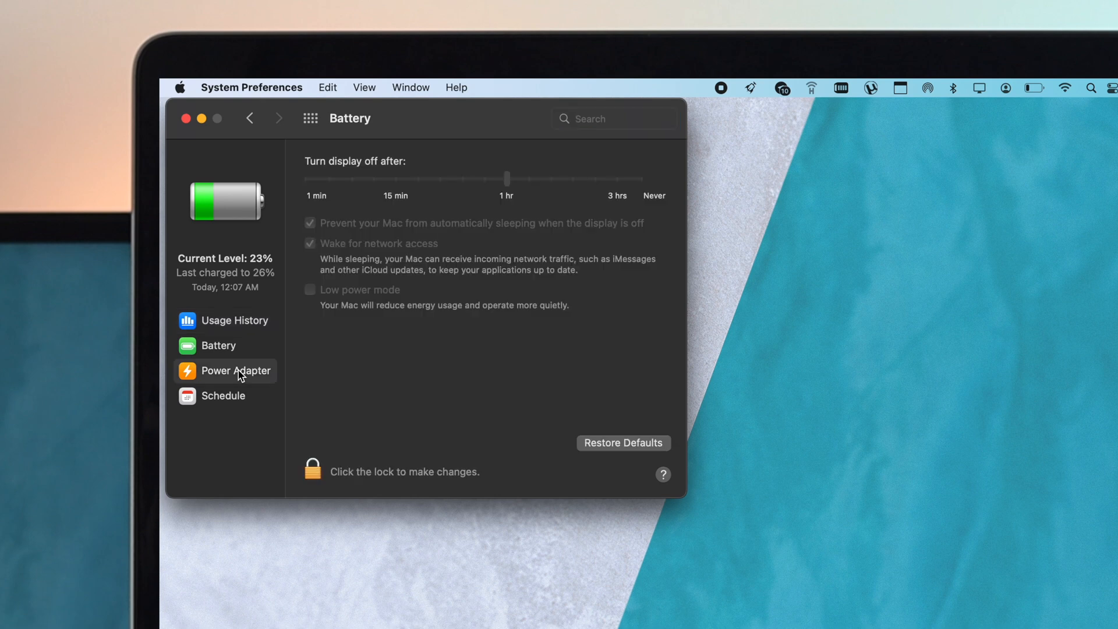
mouse_move(320, 477)
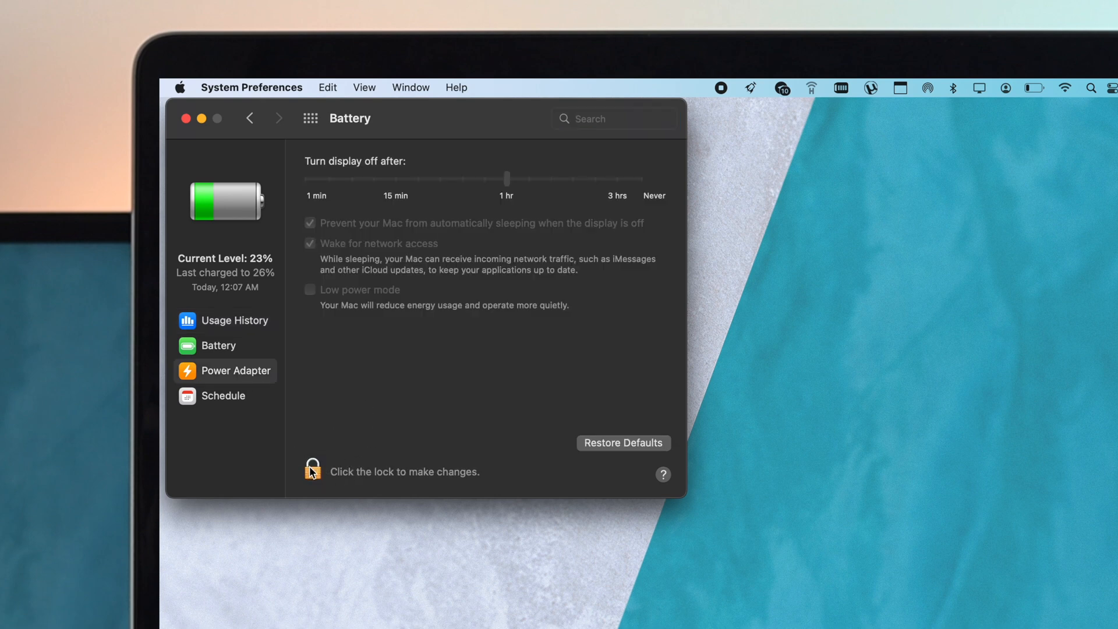
Step: Unlock the Power Adapter settings by authenticating with the administrator password
click(313, 472)
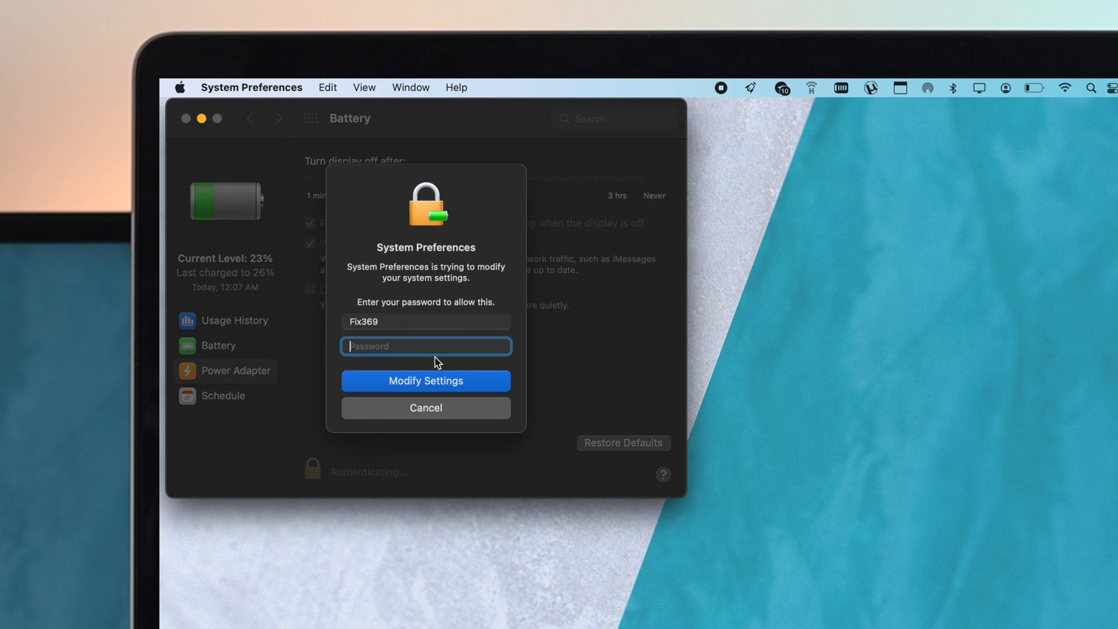
text(•••••)
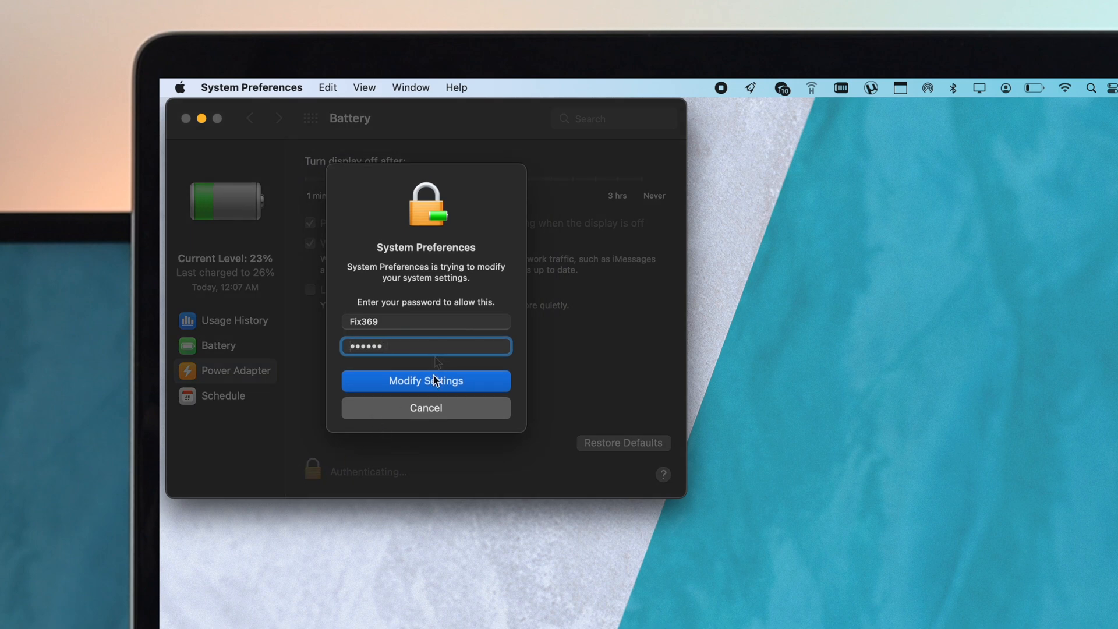
click(425, 381)
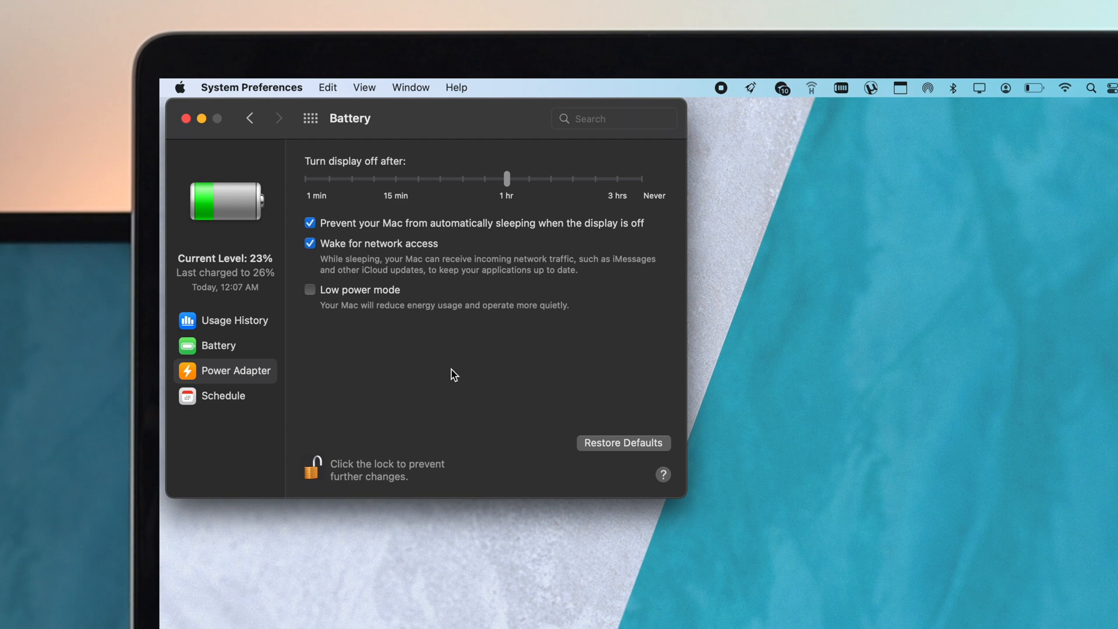
mouse_move(411, 218)
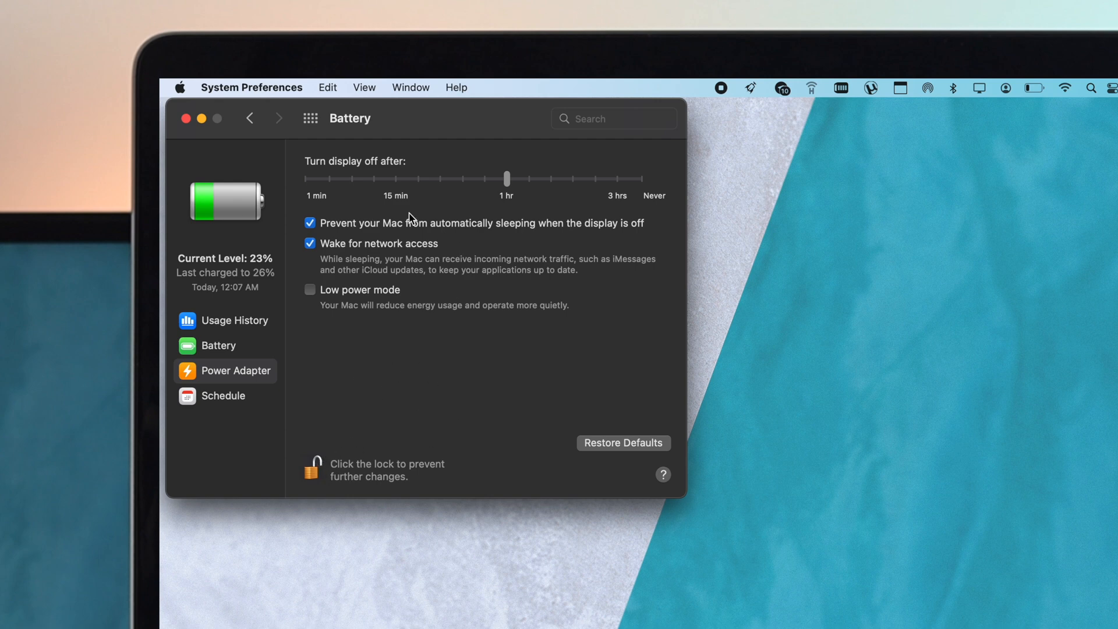
mouse_move(395, 259)
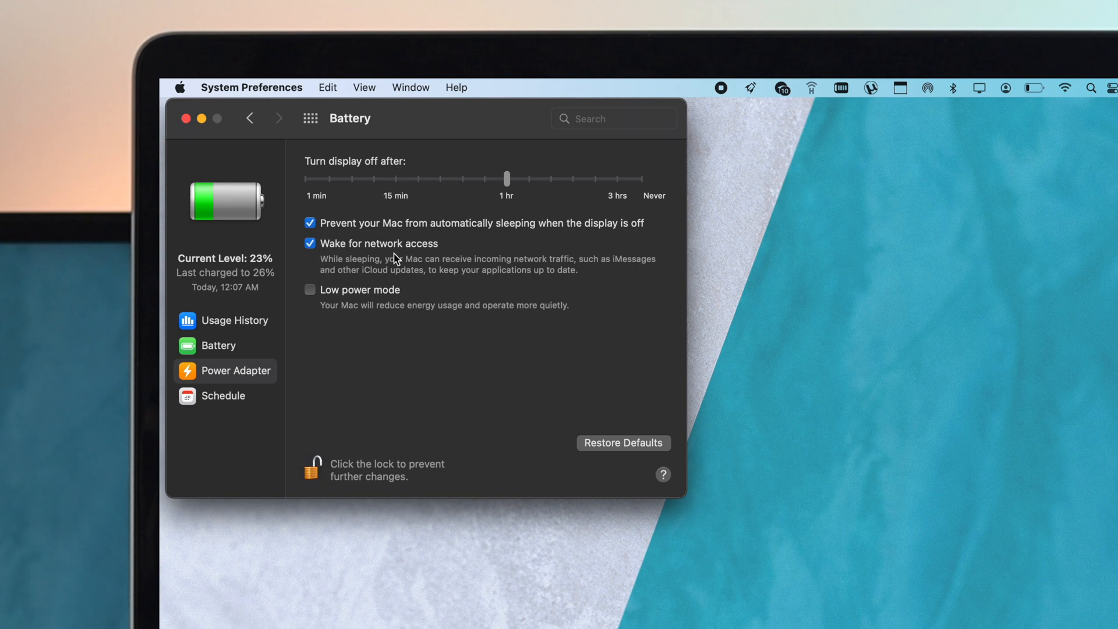
mouse_move(357, 173)
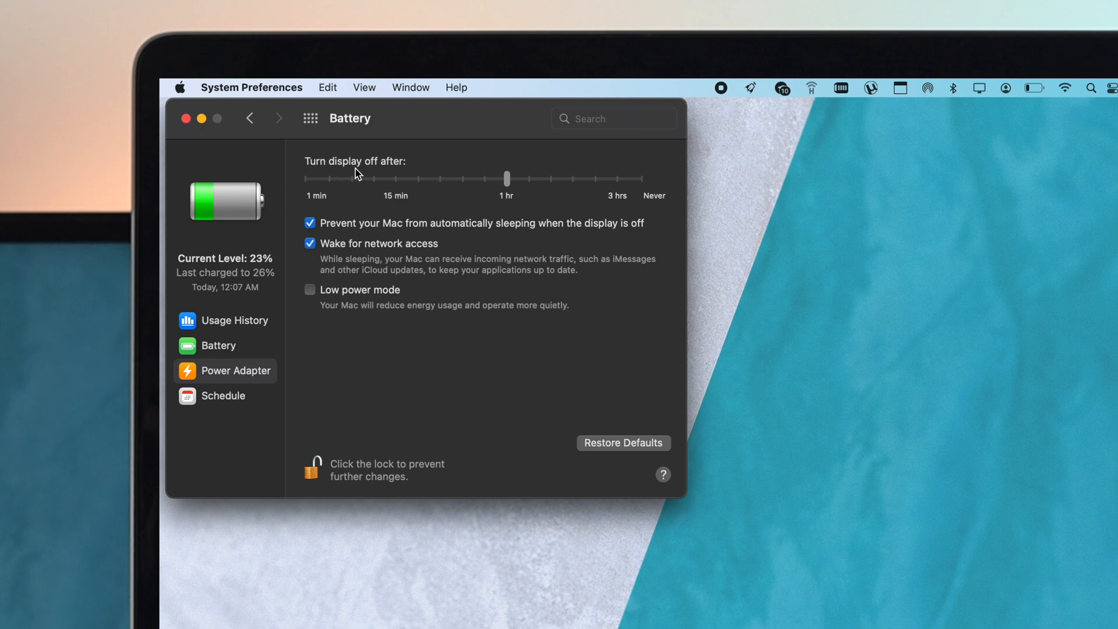
Step: Try several 'Turn display off after' slider positions, finally leaving it near 3 hours
drag(506, 178, 307, 178)
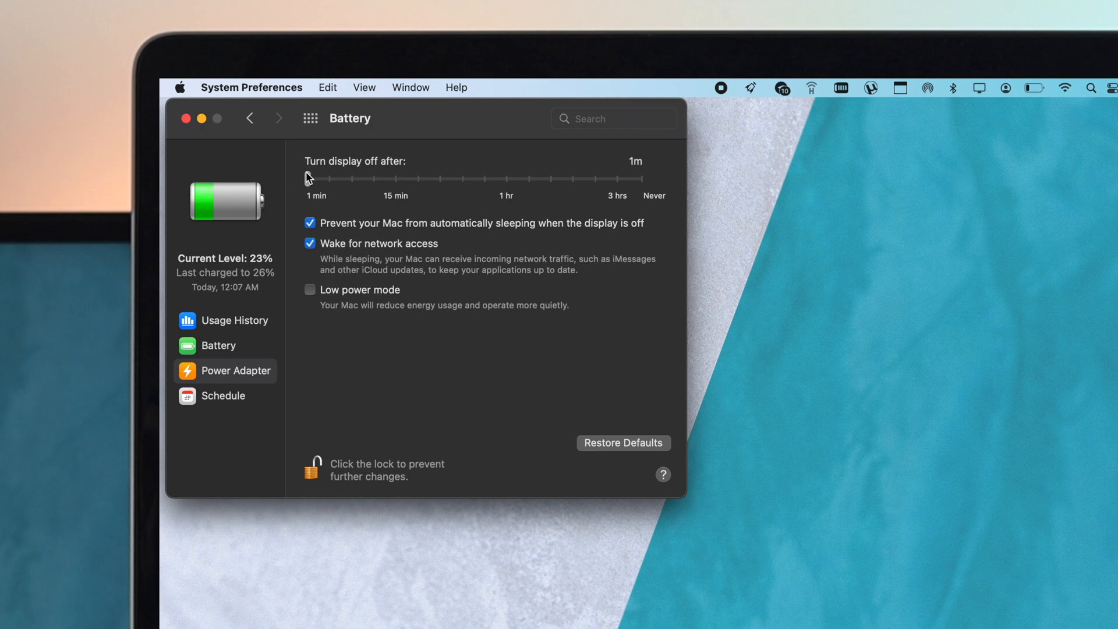
drag(308, 179, 387, 179)
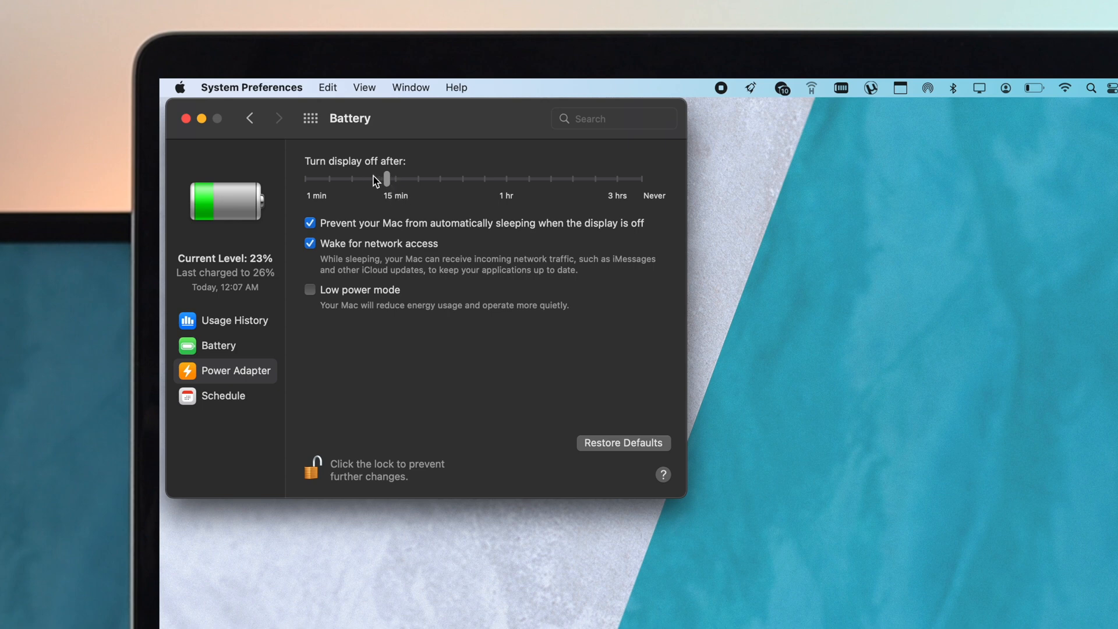
drag(383, 178, 607, 178)
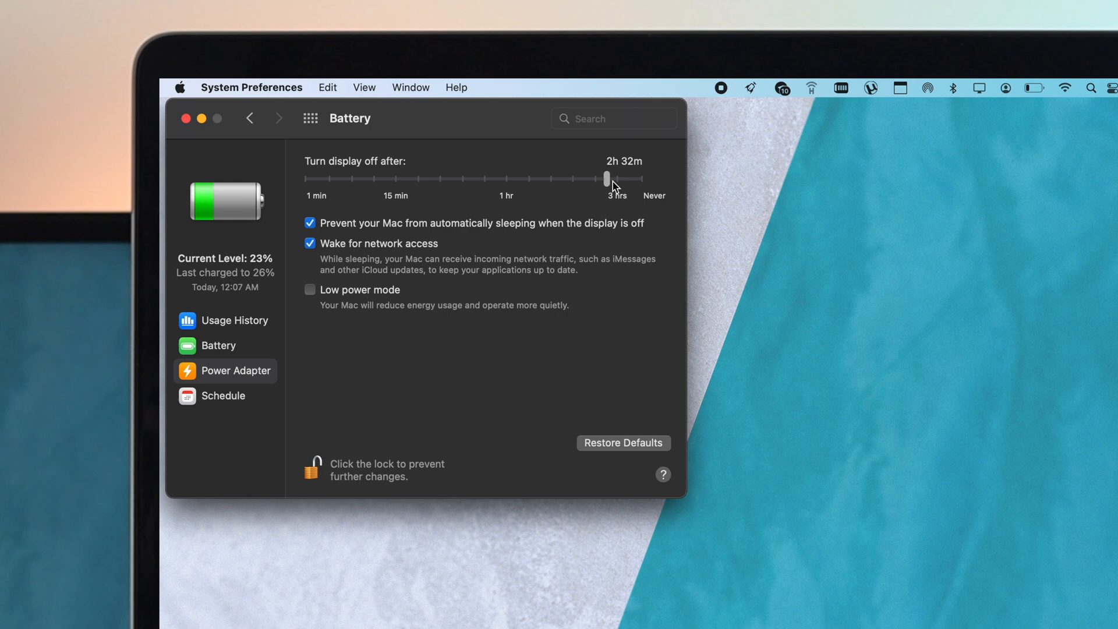
drag(608, 179, 640, 179)
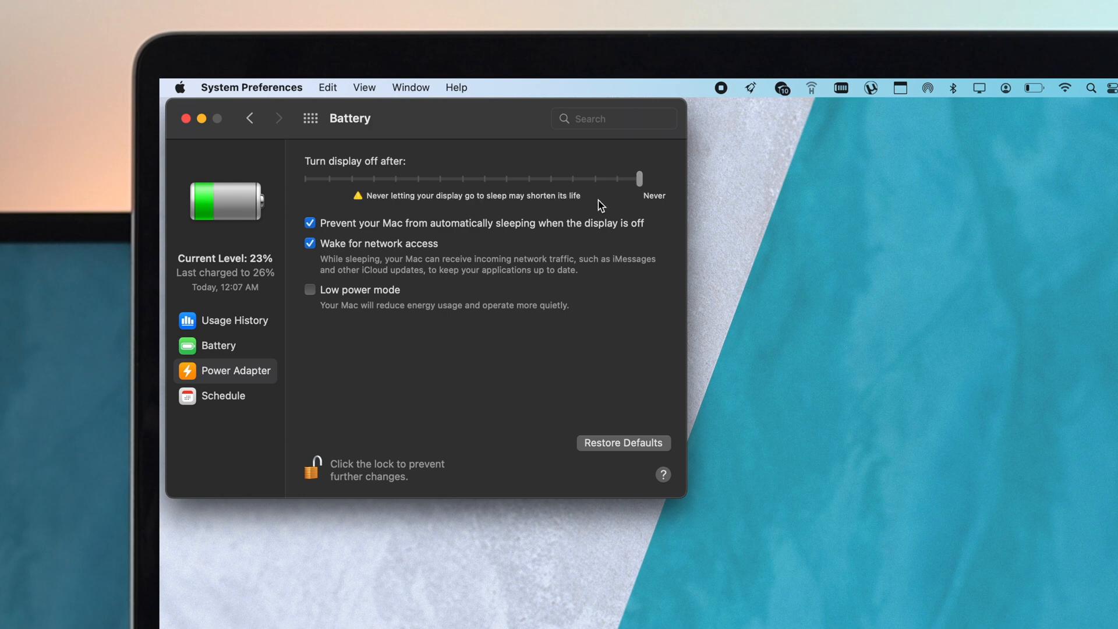
mouse_move(585, 222)
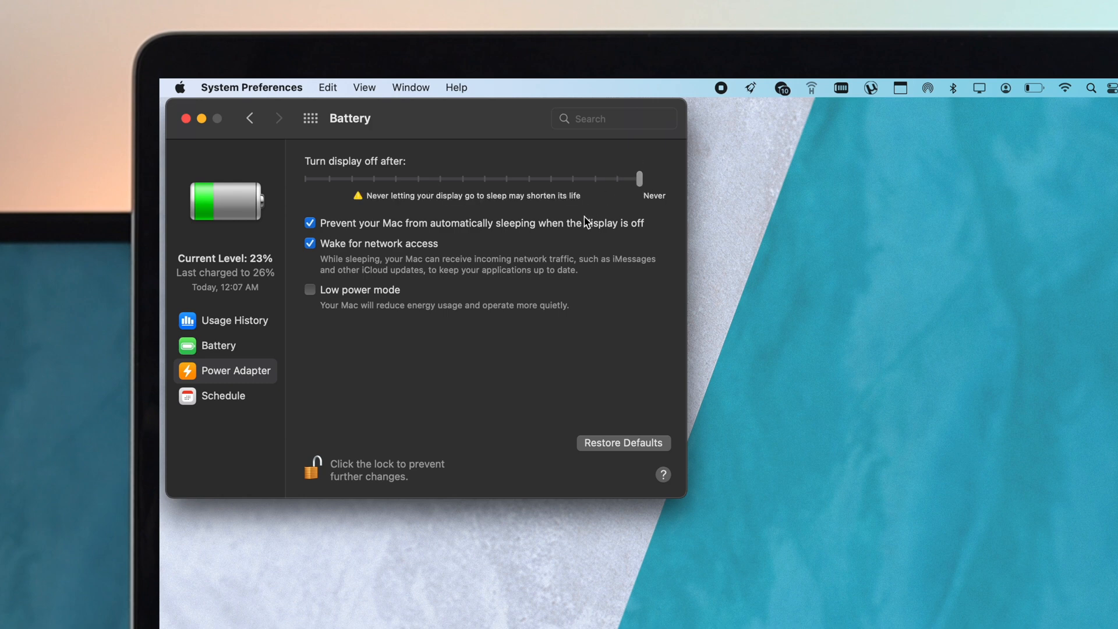
mouse_move(673, 177)
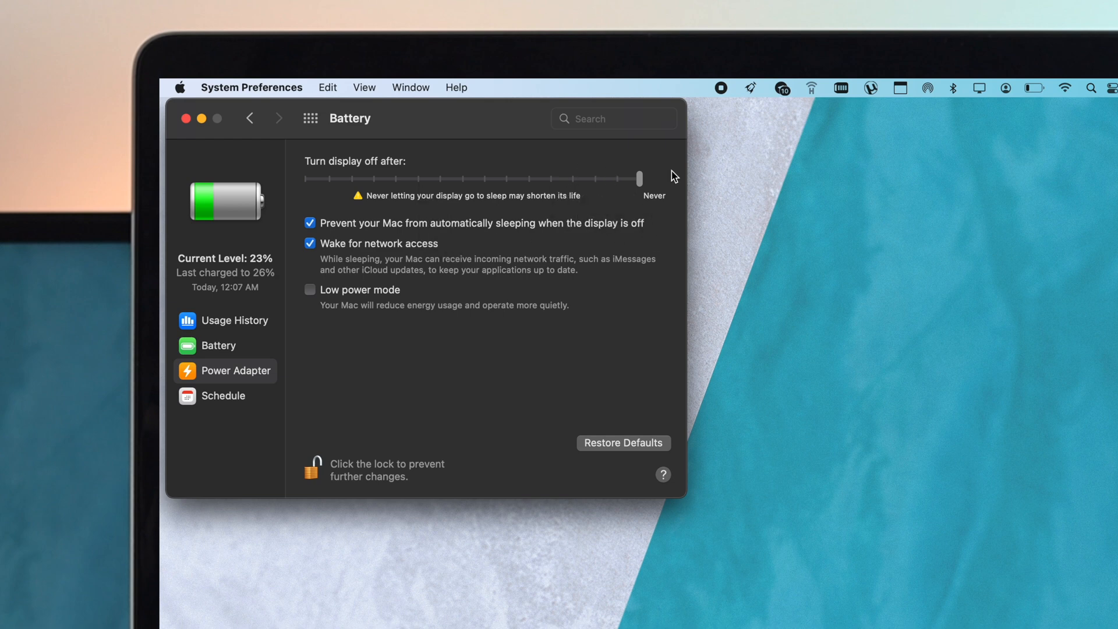
mouse_move(576, 215)
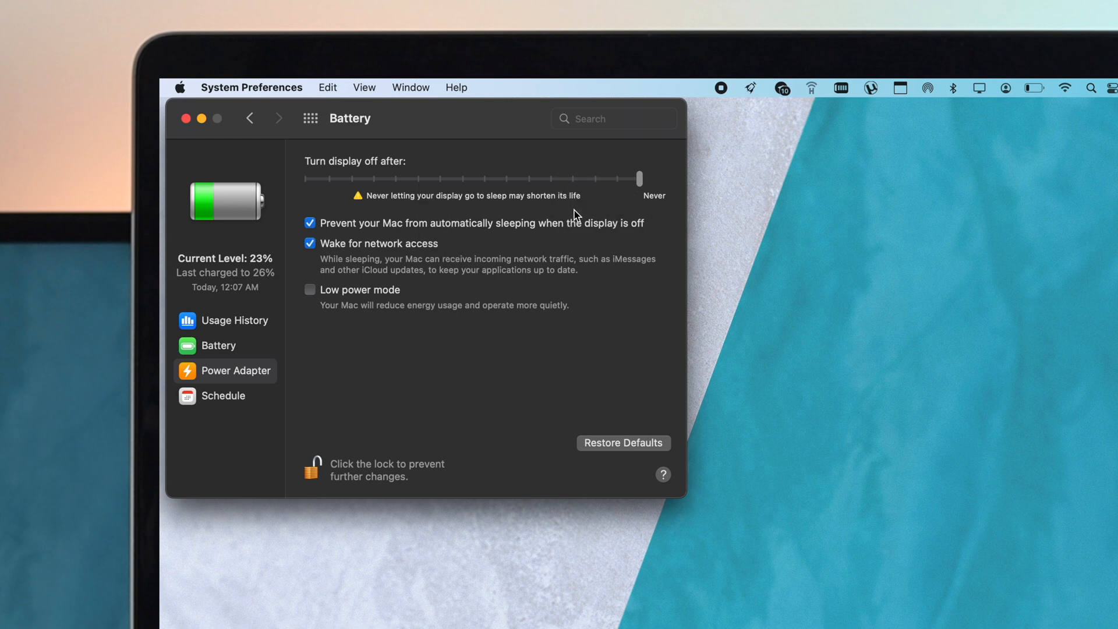
drag(638, 178, 450, 178)
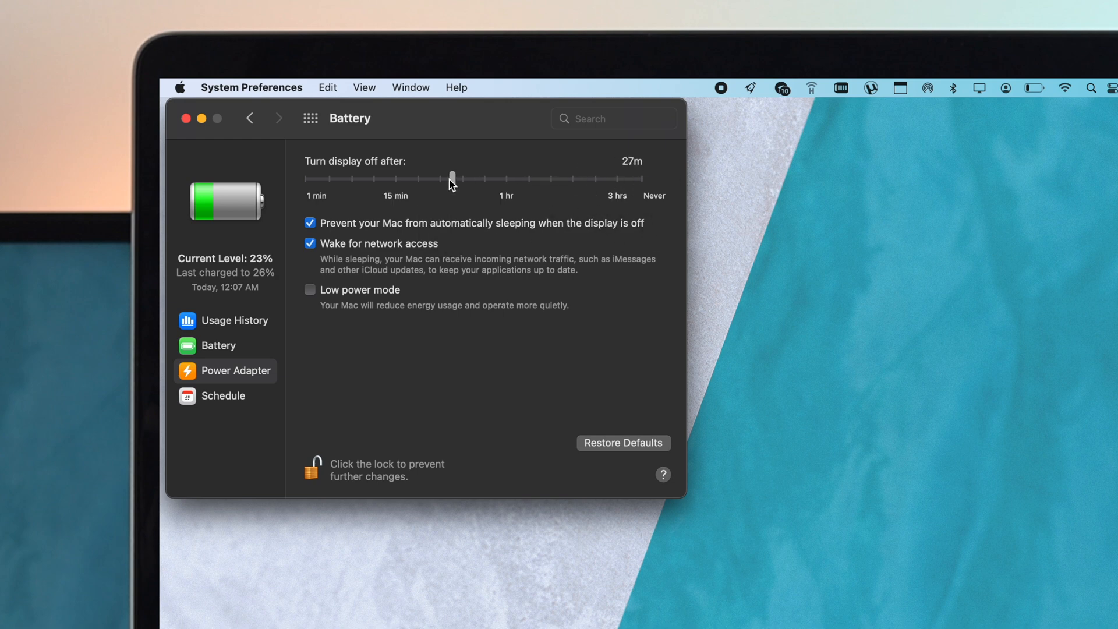
drag(451, 179, 611, 178)
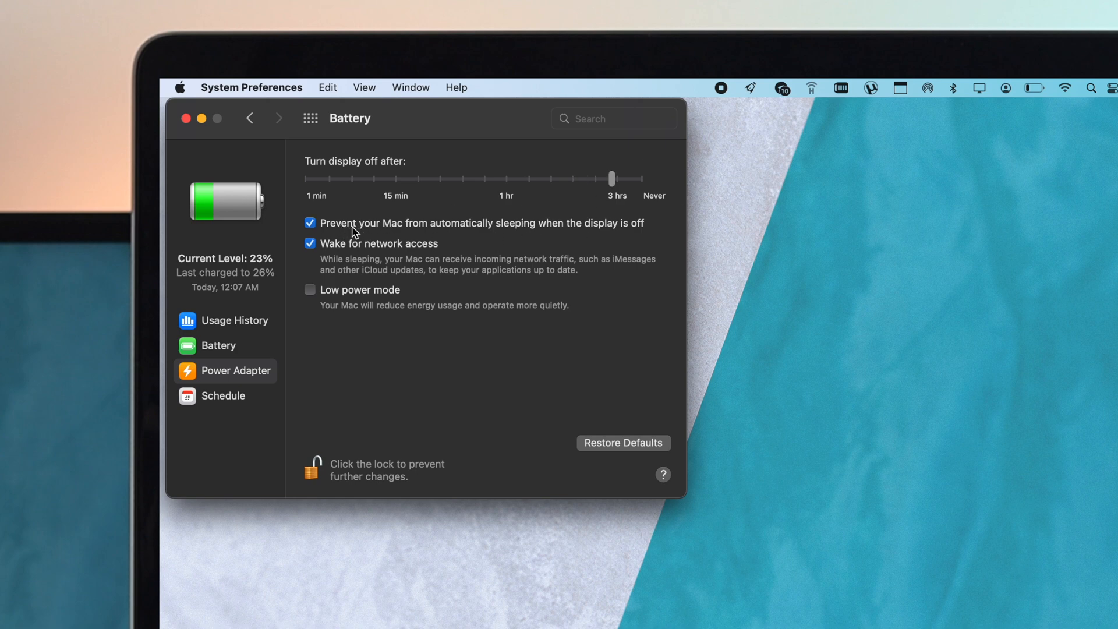
mouse_move(539, 232)
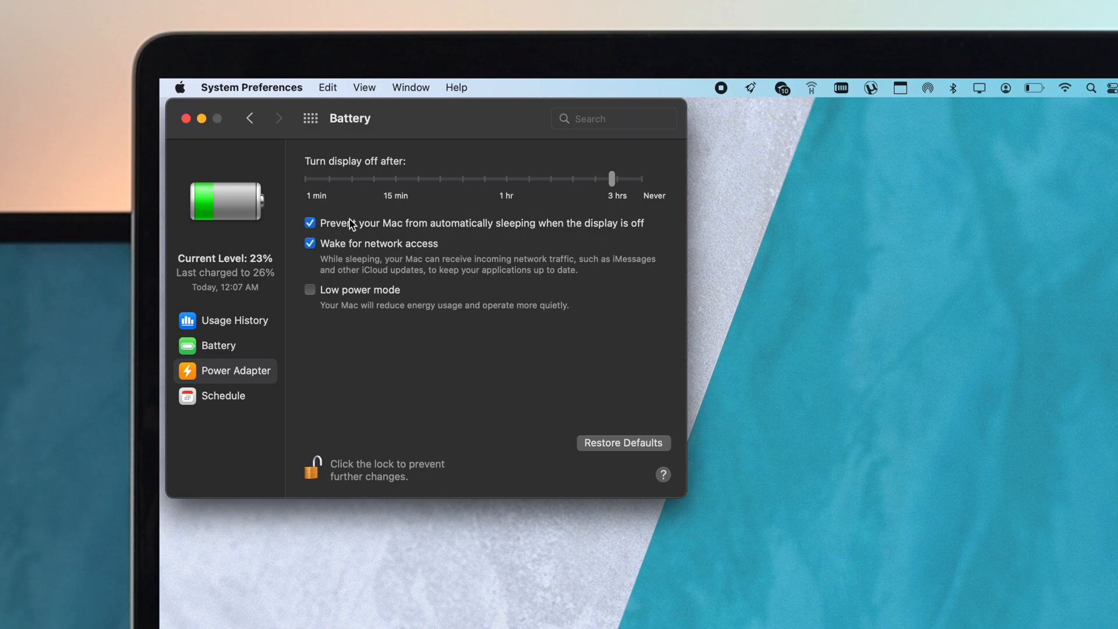
Step: Relock the Power Adapter settings and close System Preferences
click(310, 223)
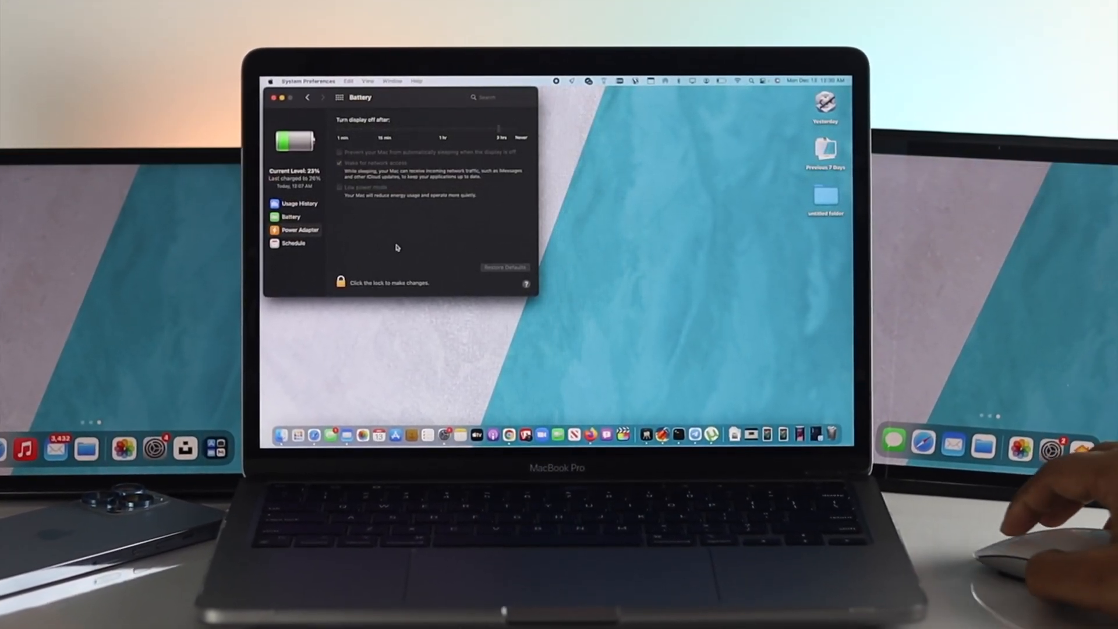
click(269, 98)
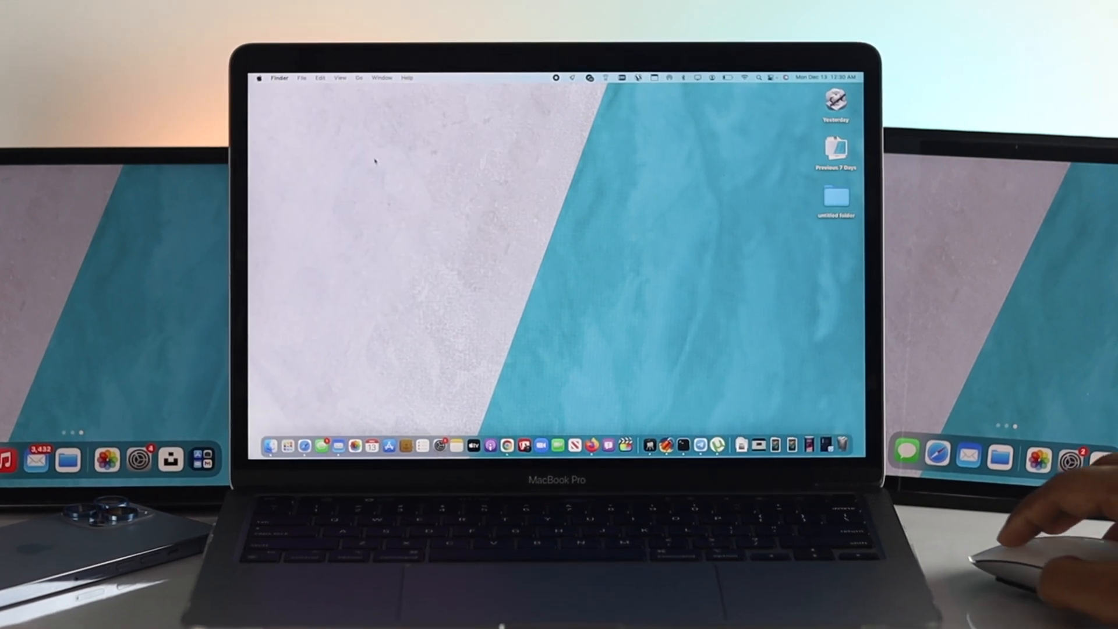